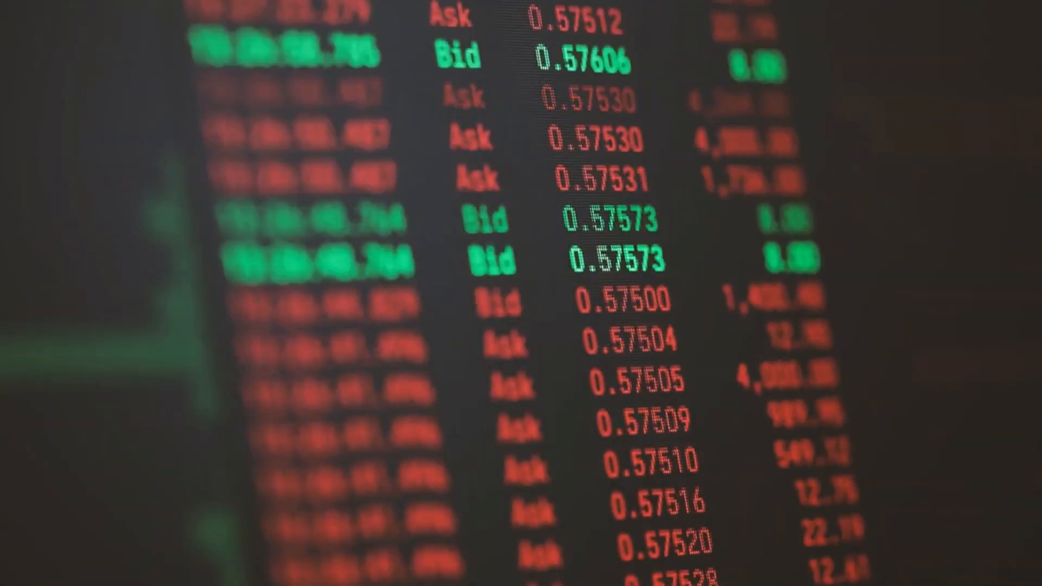
scroll(down, 3)
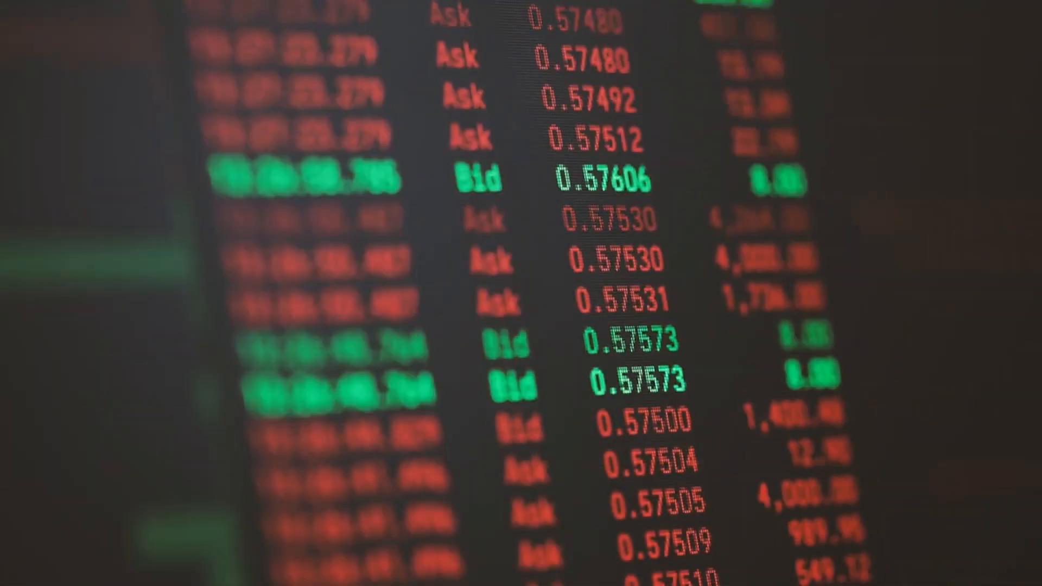